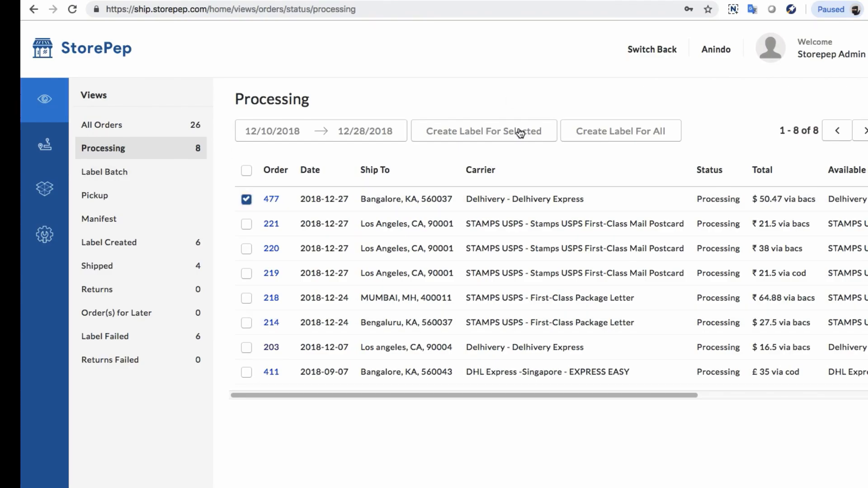
Step: Create and print the Delhivery shipping label for order 477
left_click(483, 131)
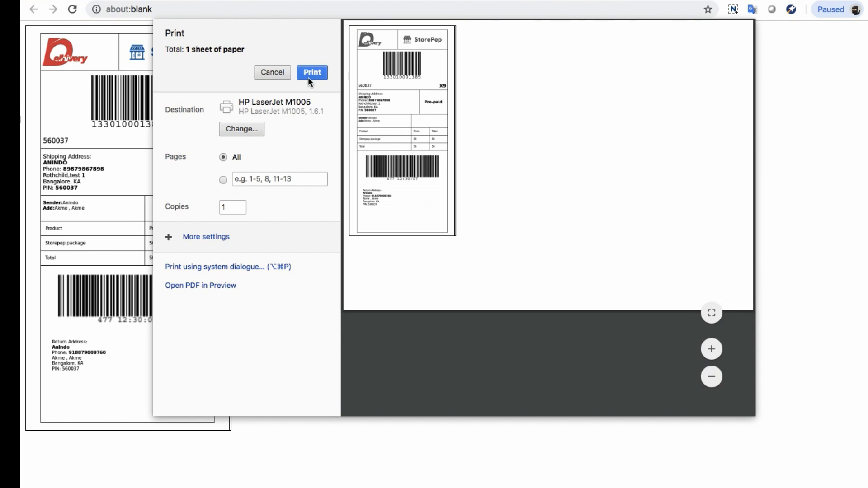
left_click(312, 71)
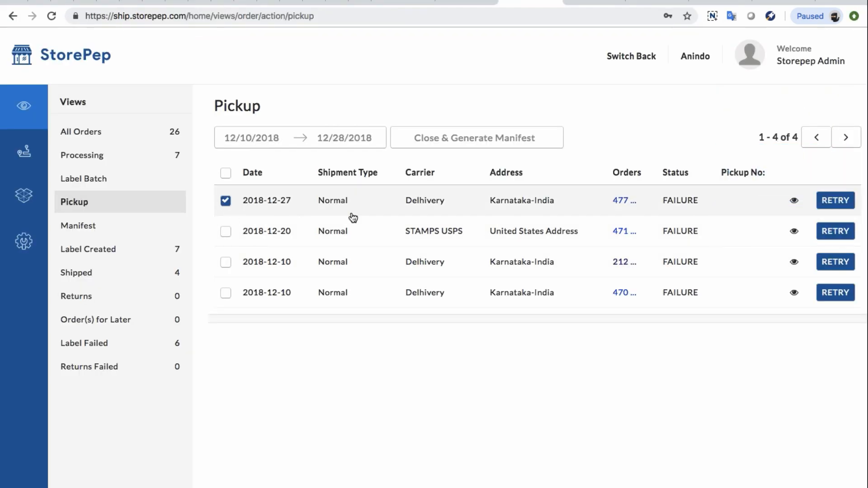
Step: Generate the manifest for the 2018-12-27 Delhivery pickup and open shipment tracking
left_click(477, 137)
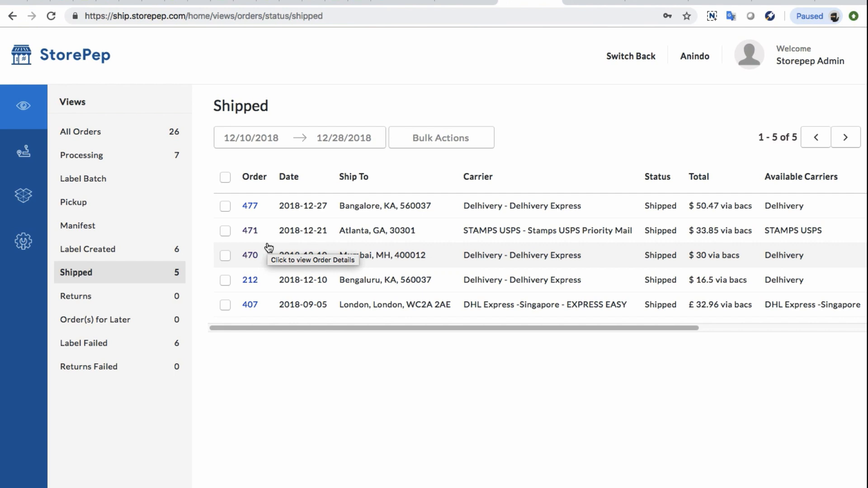
mouse_move(24, 163)
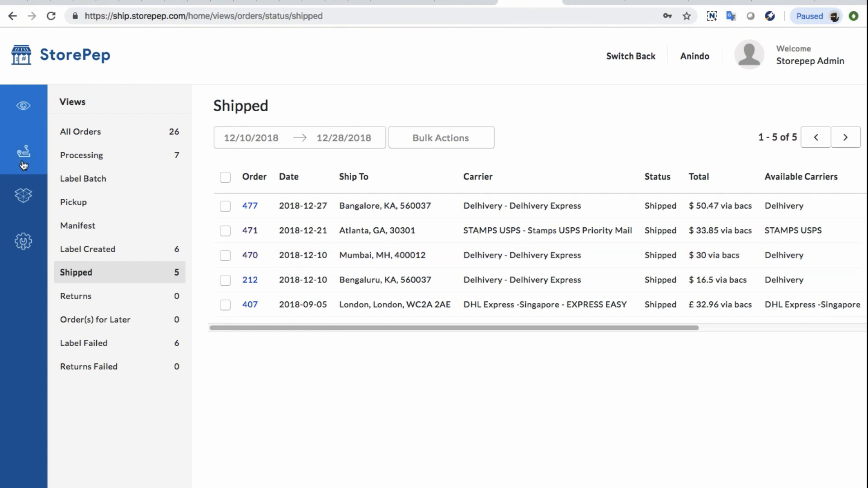
left_click(23, 153)
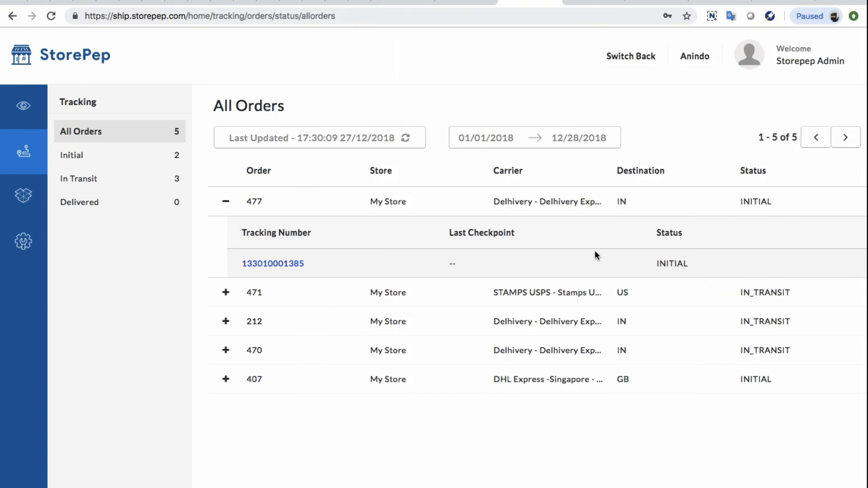
left_click(225, 201)
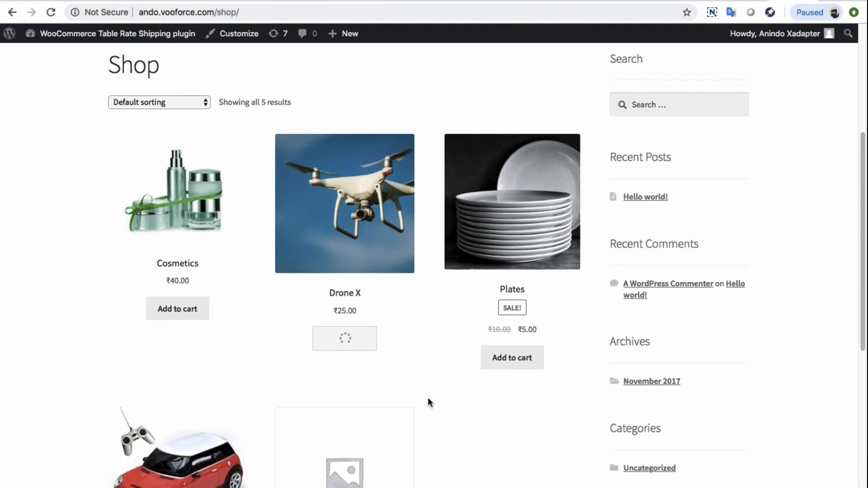
Step: Add Drone X to the cart and view Delhivery shipping ₹48.38, total ₹73.38
left_click(345, 338)
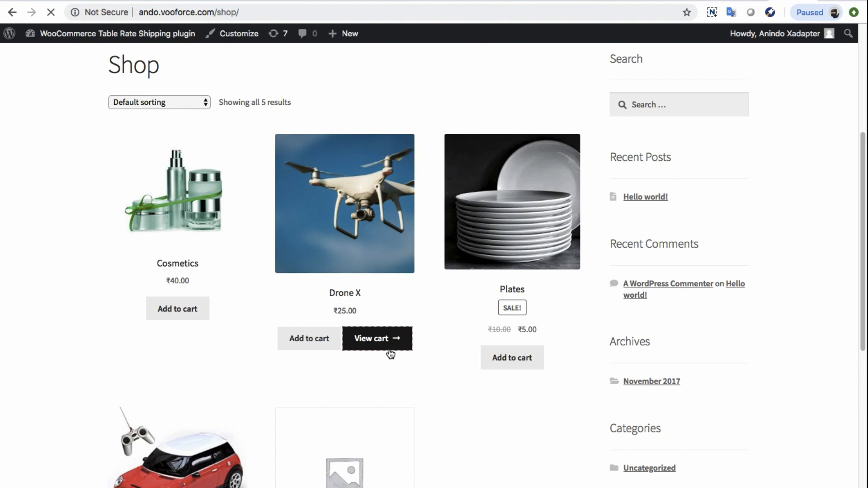
left_click(377, 338)
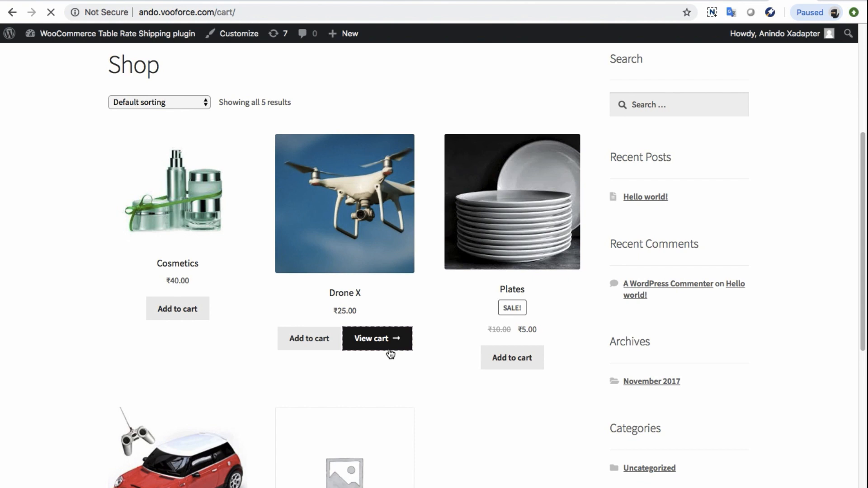
left_click(377, 338)
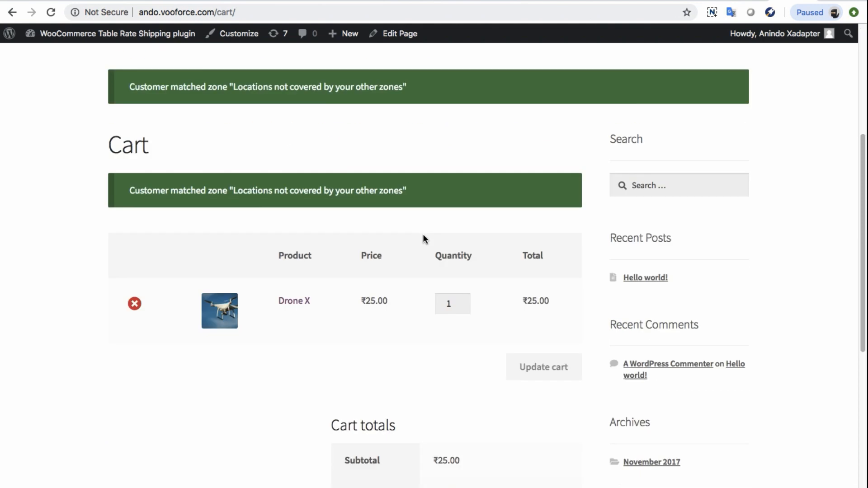
scroll("down", 3)
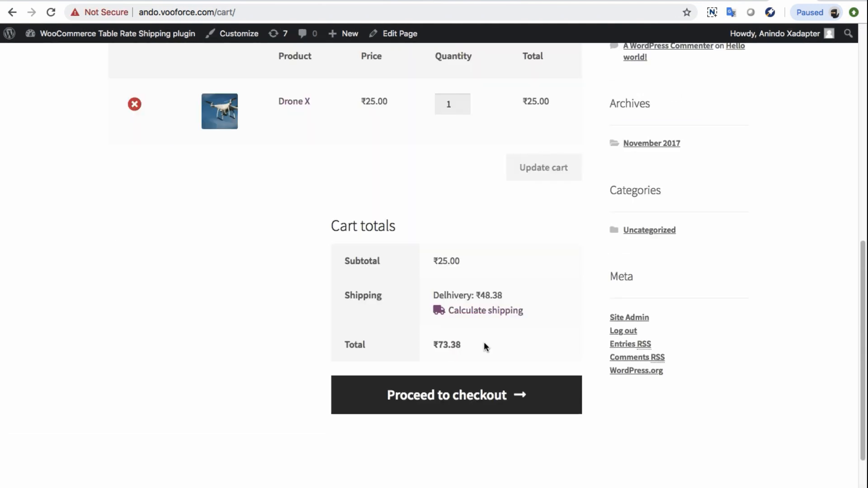